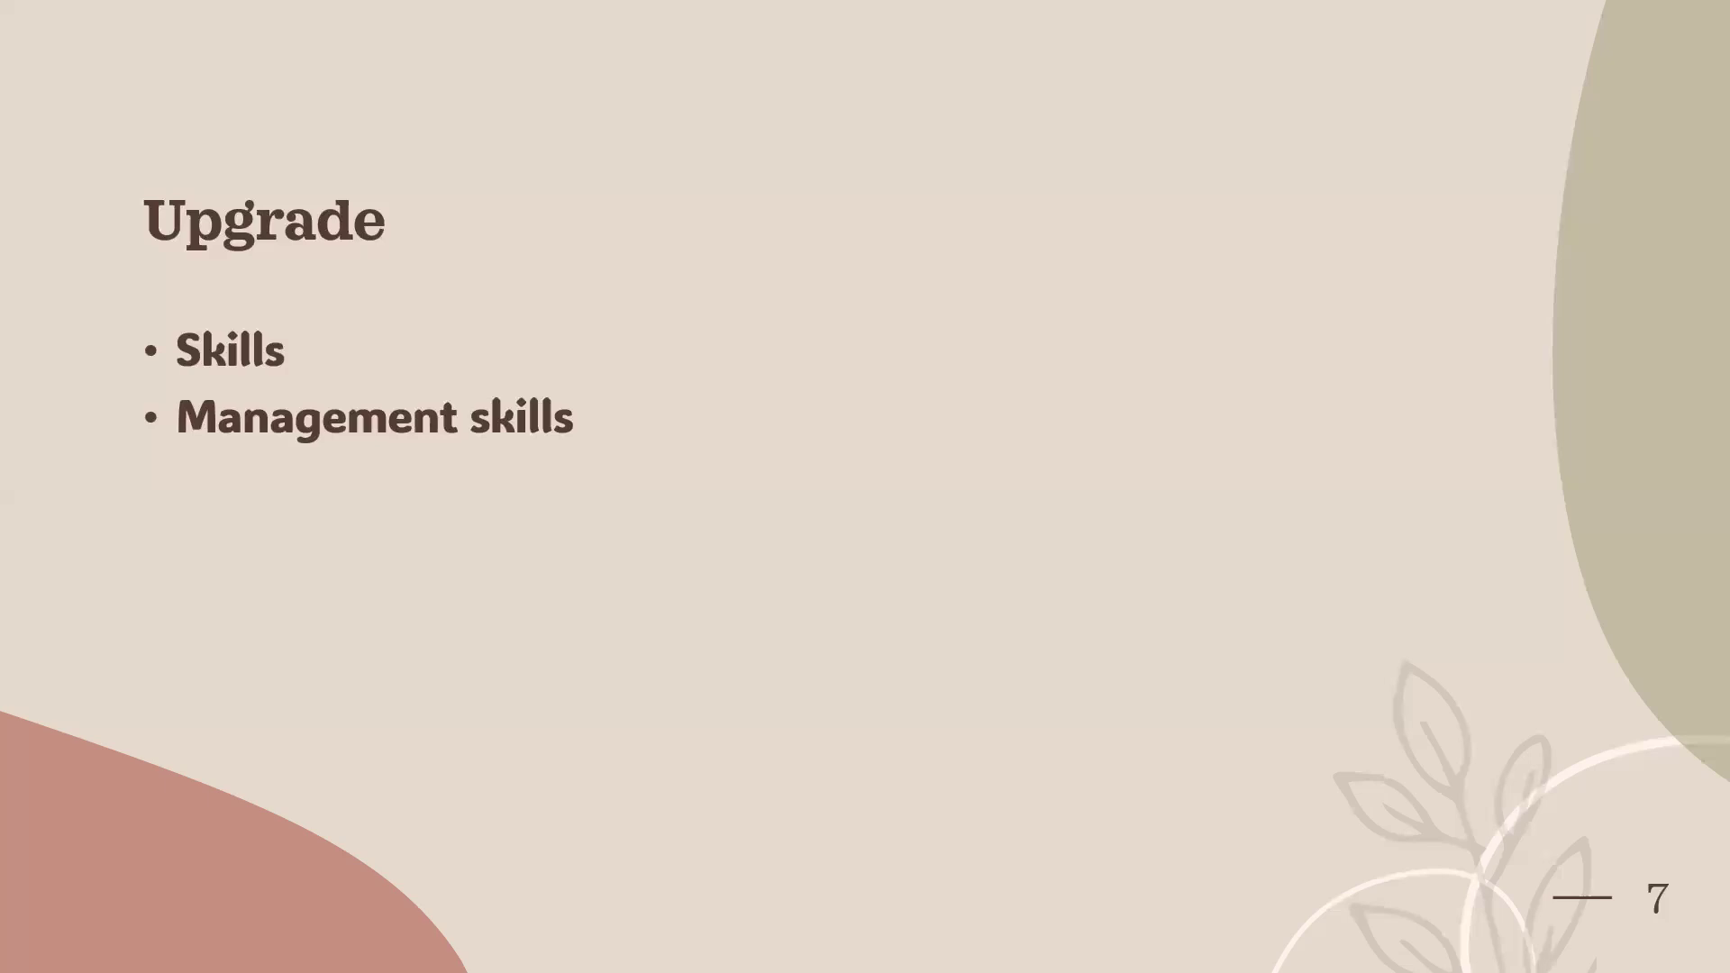
mouse_move(1430, 81)
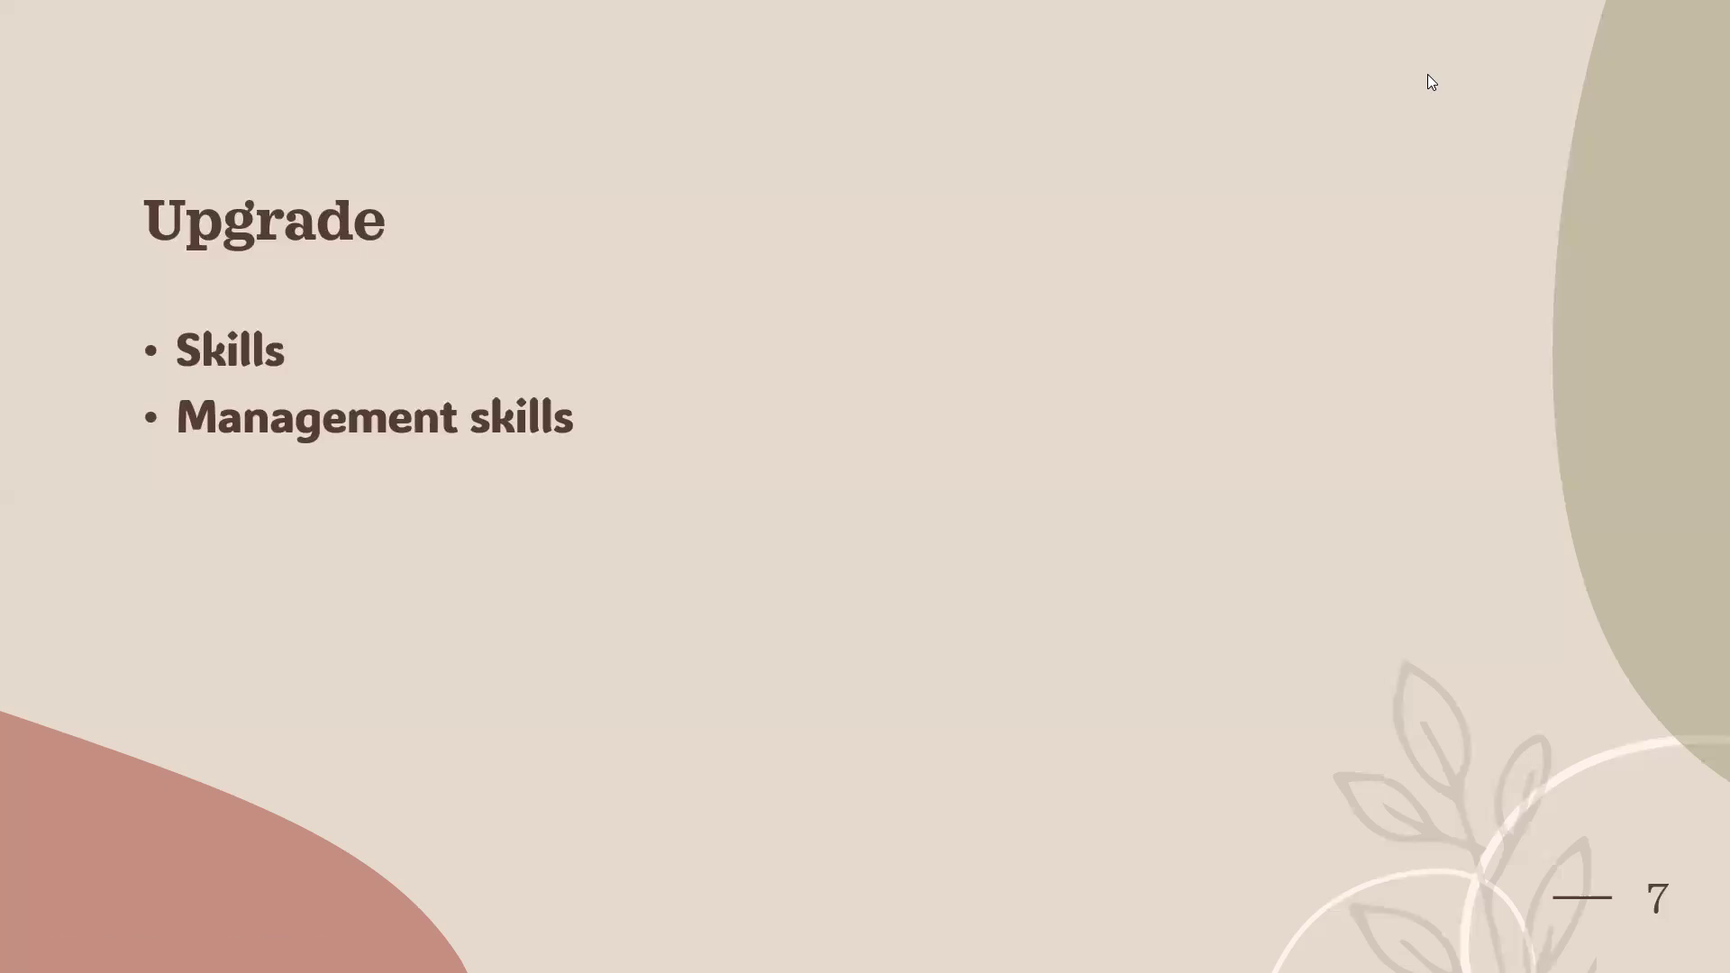